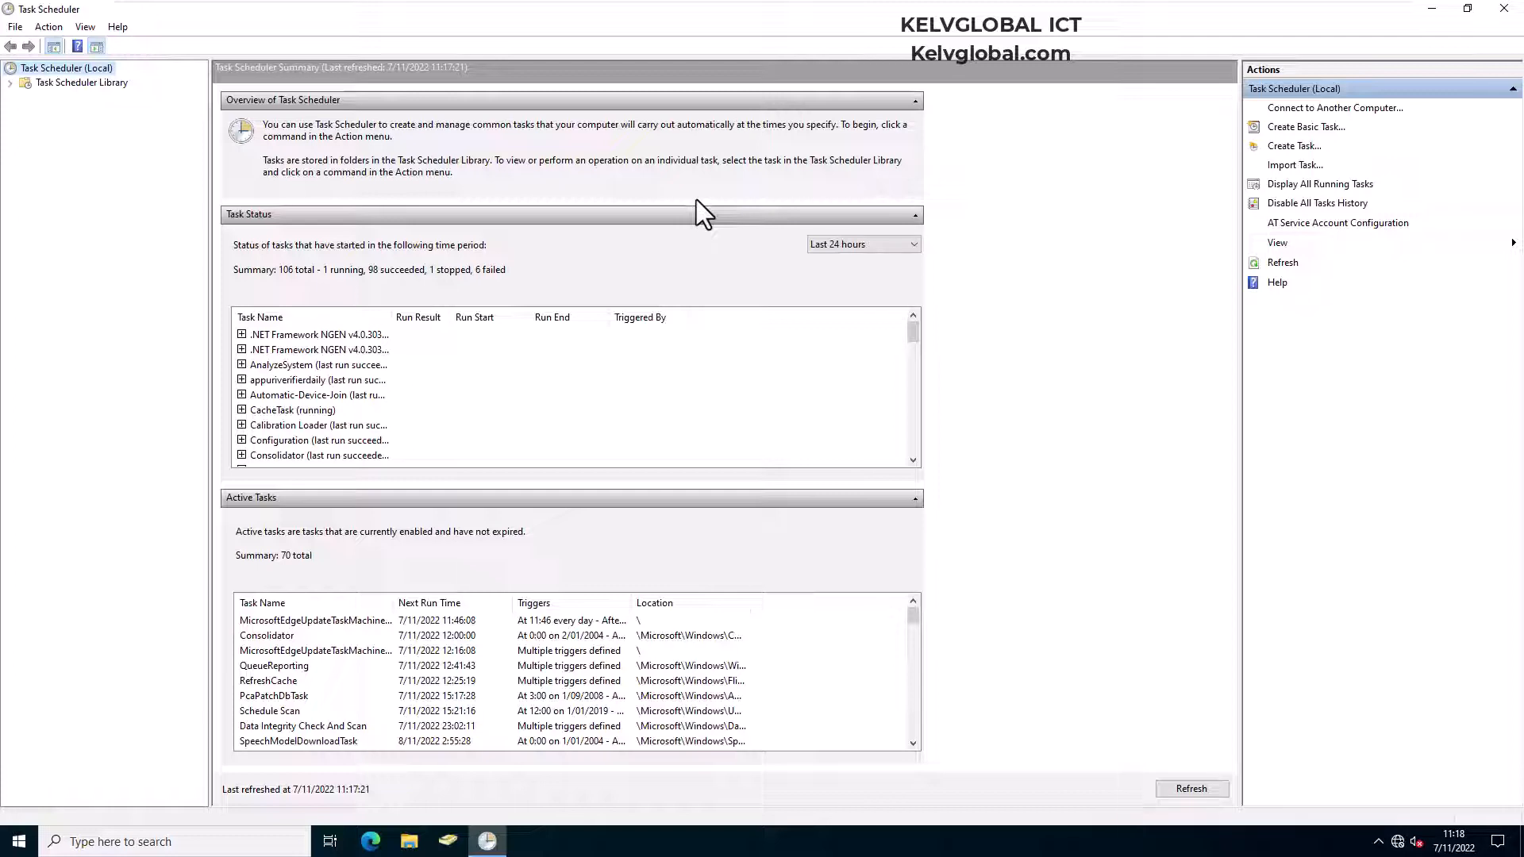
mouse_move(631, 200)
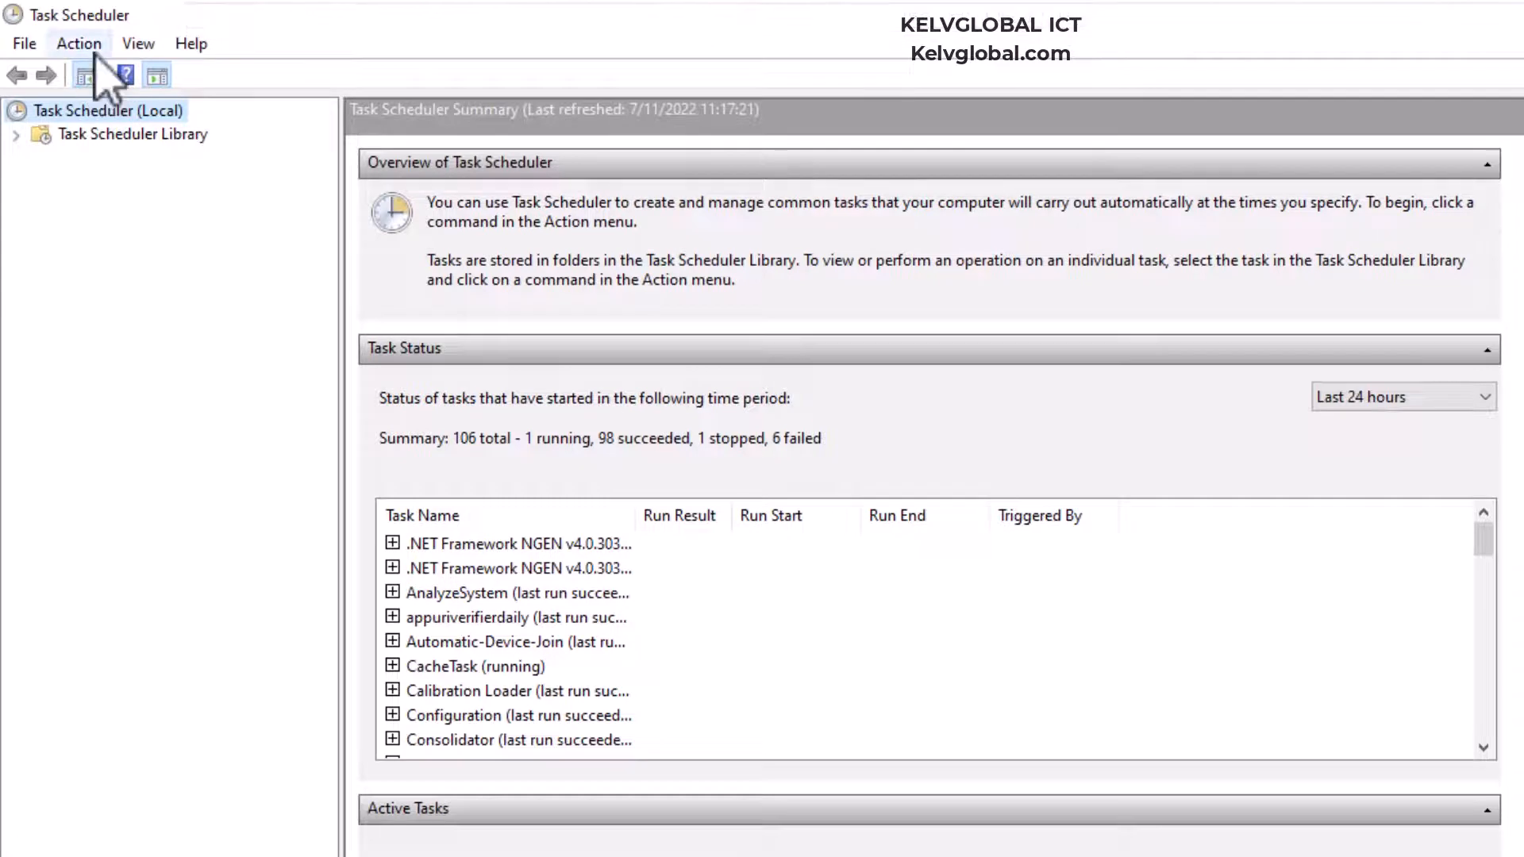
Connect Task Scheduler to another computer named C001 via the Action menu
click(79, 42)
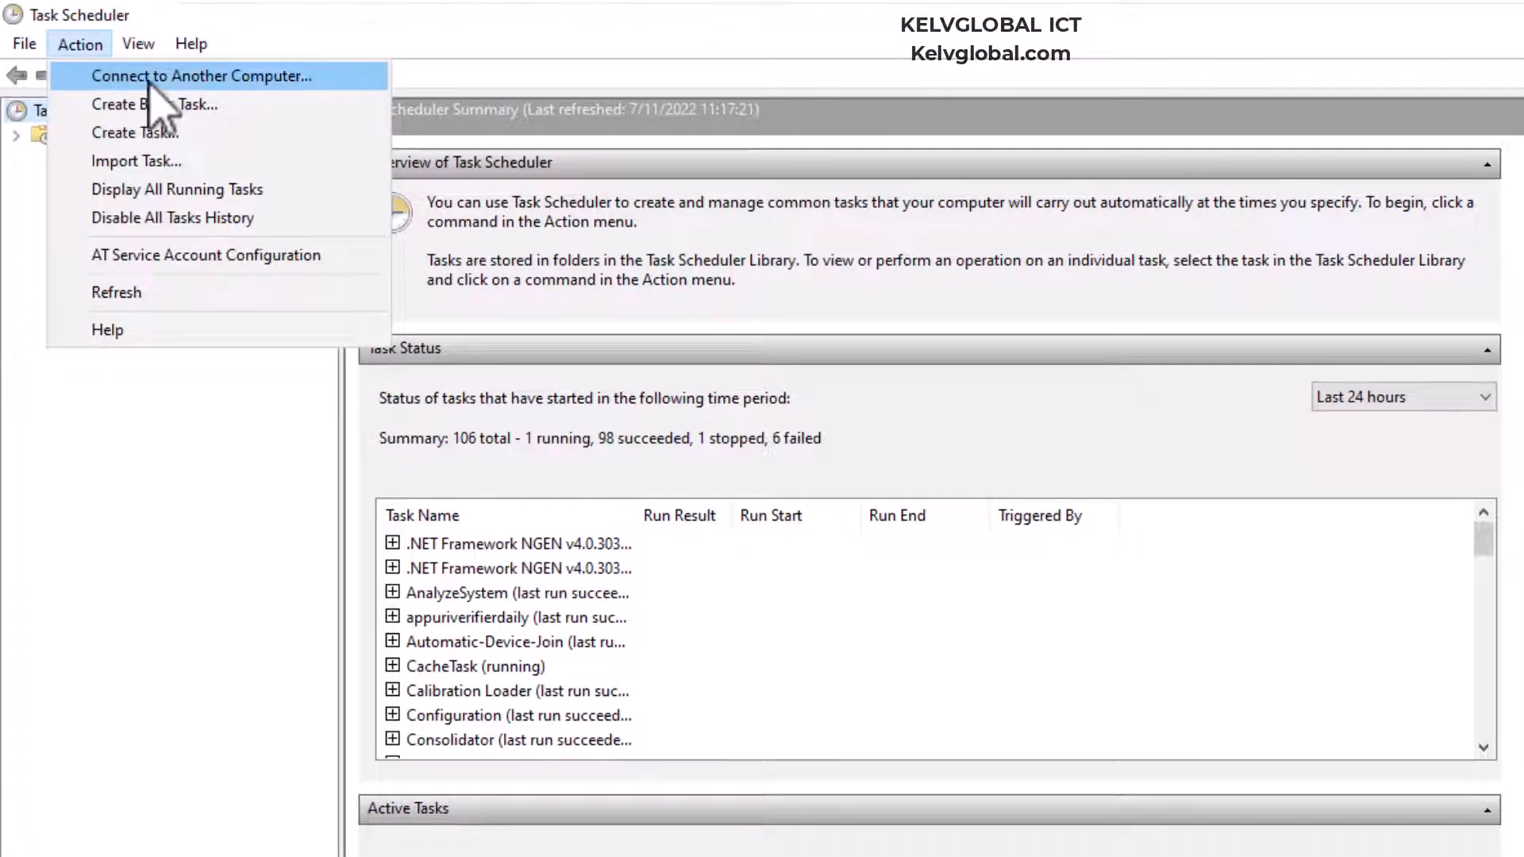
click(201, 76)
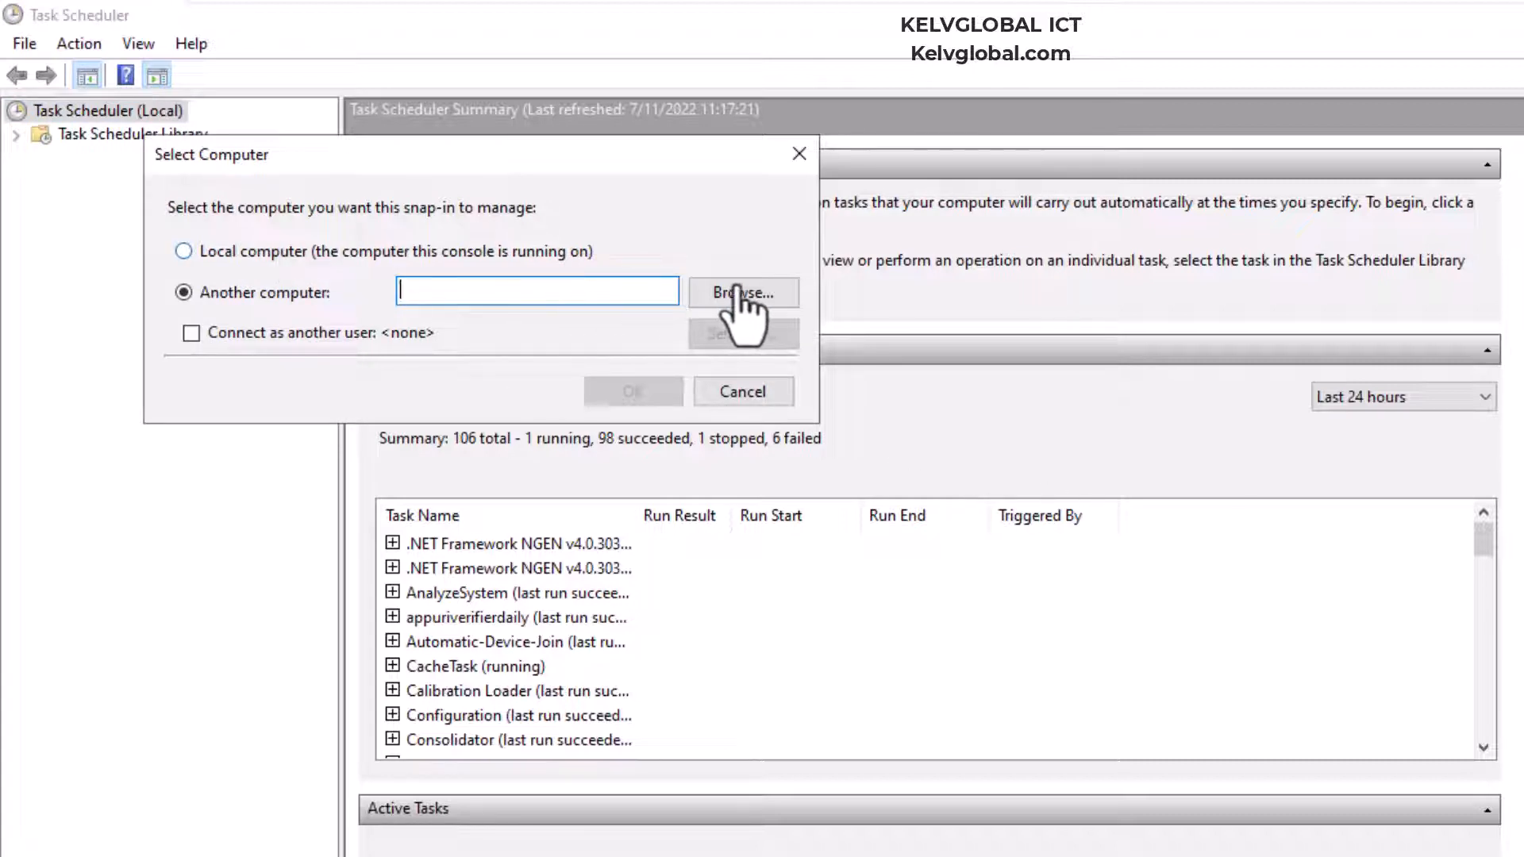
mouse_move(538, 291)
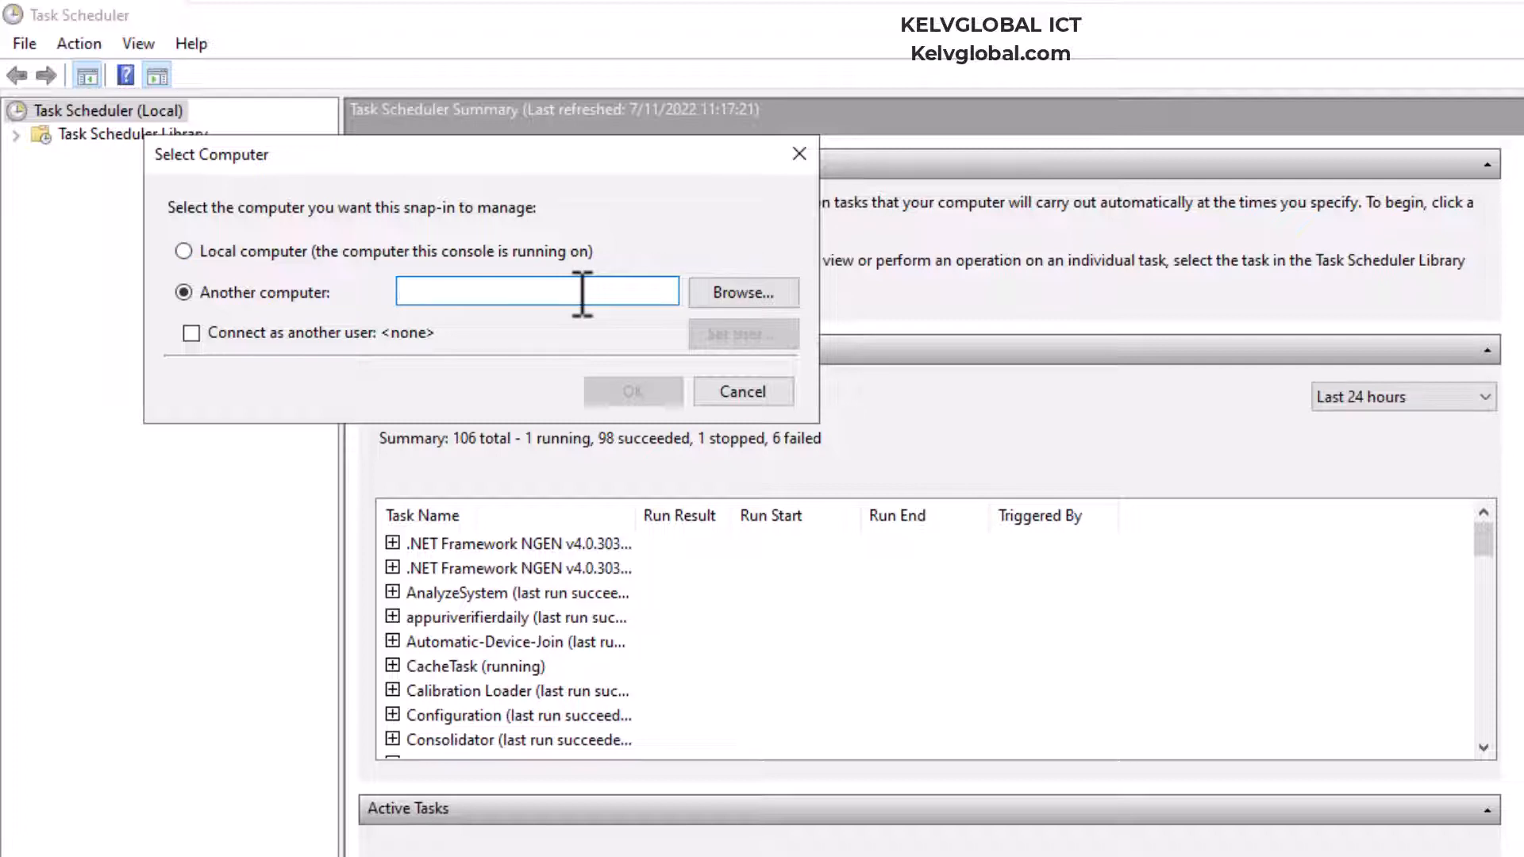
text(C00)
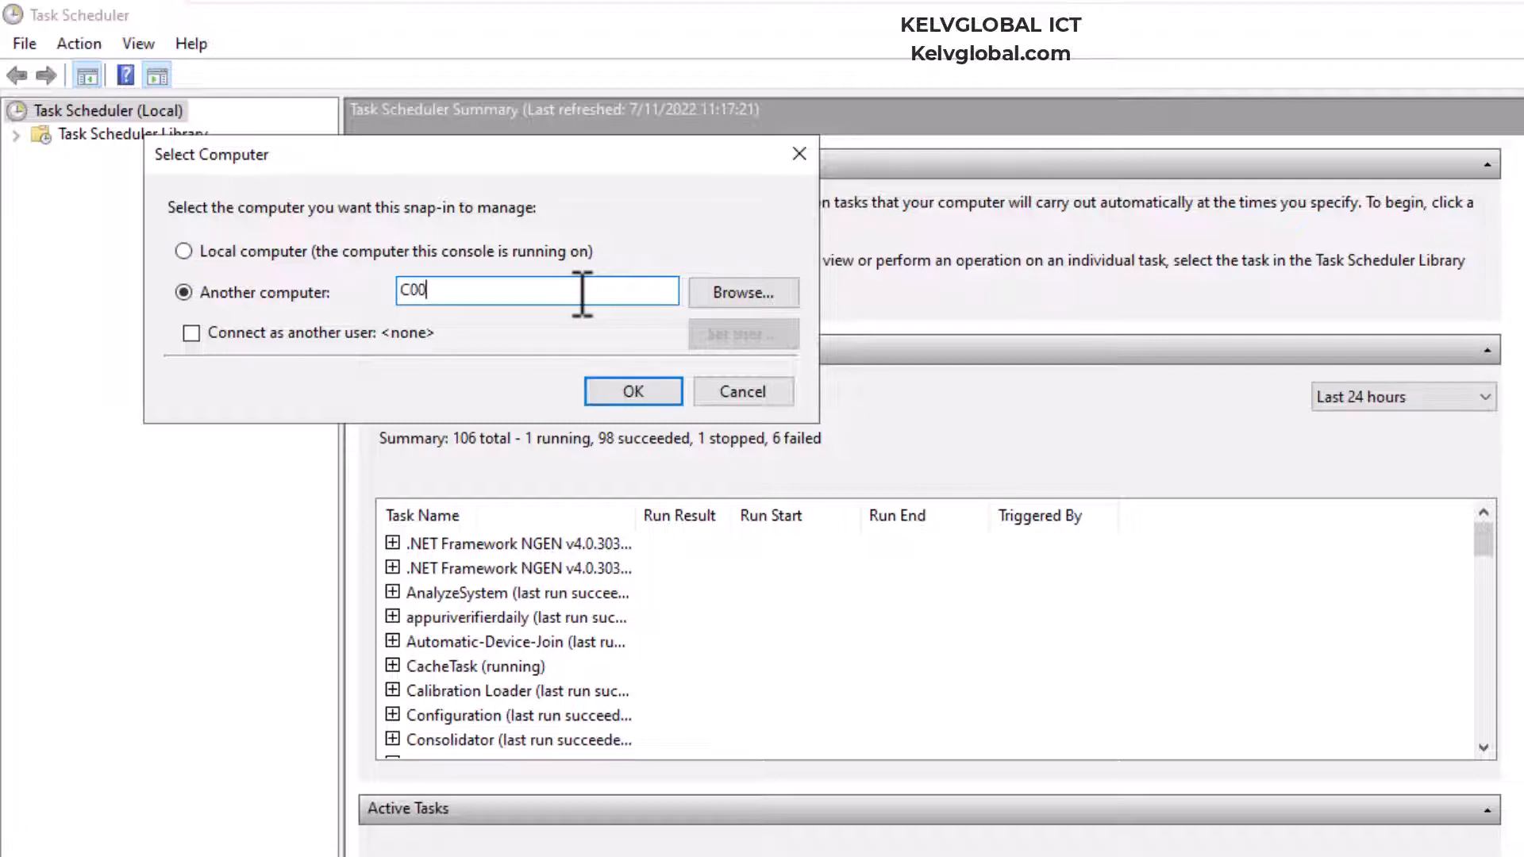
text(1)
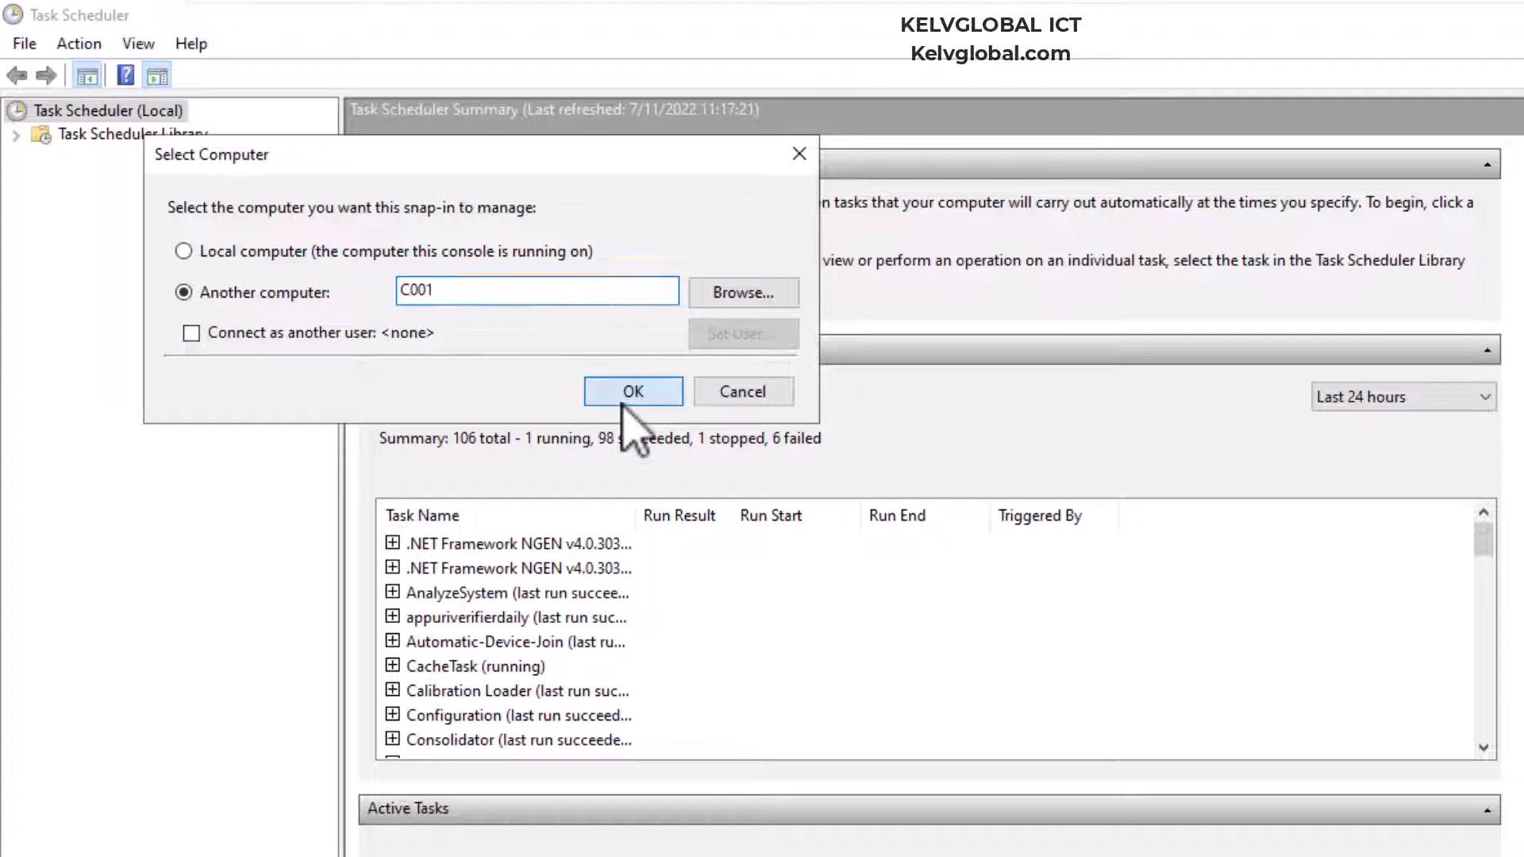
click(634, 391)
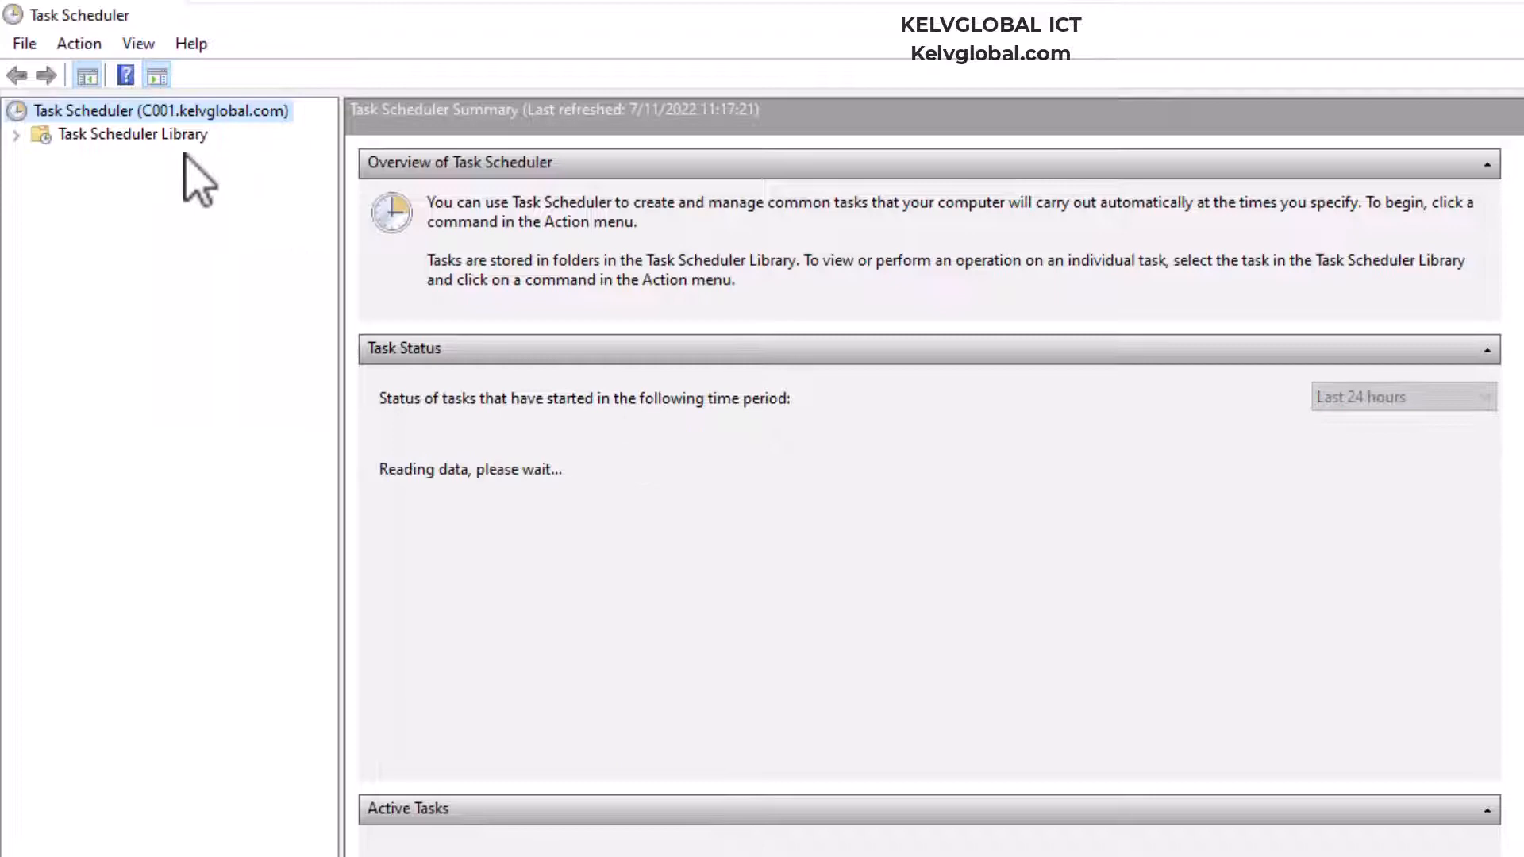
mouse_move(288, 520)
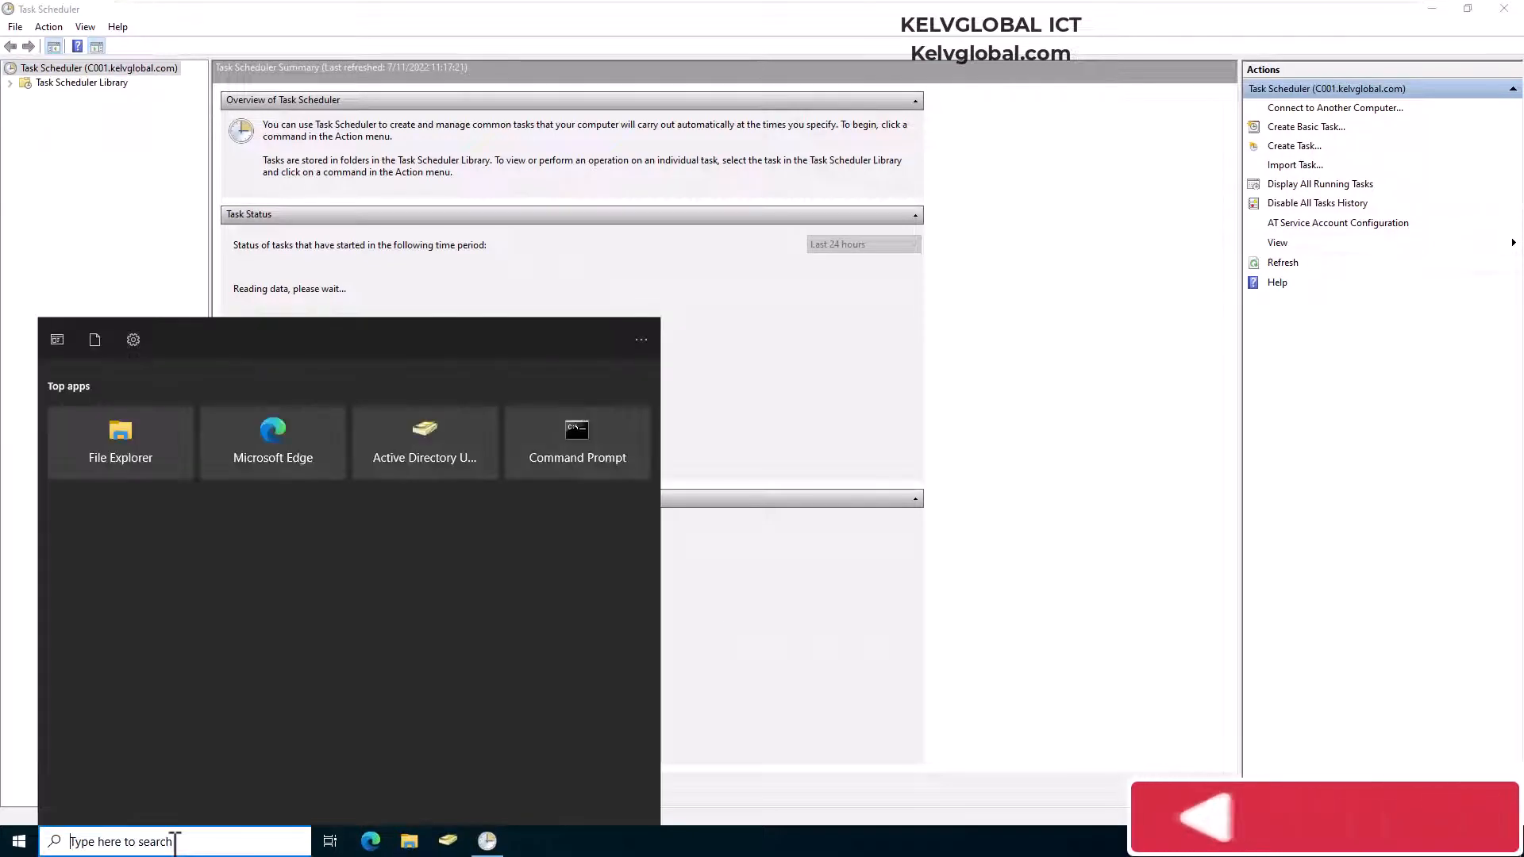
Run hostname in Command Prompt, which reports the local machine as DC01
click(576, 438)
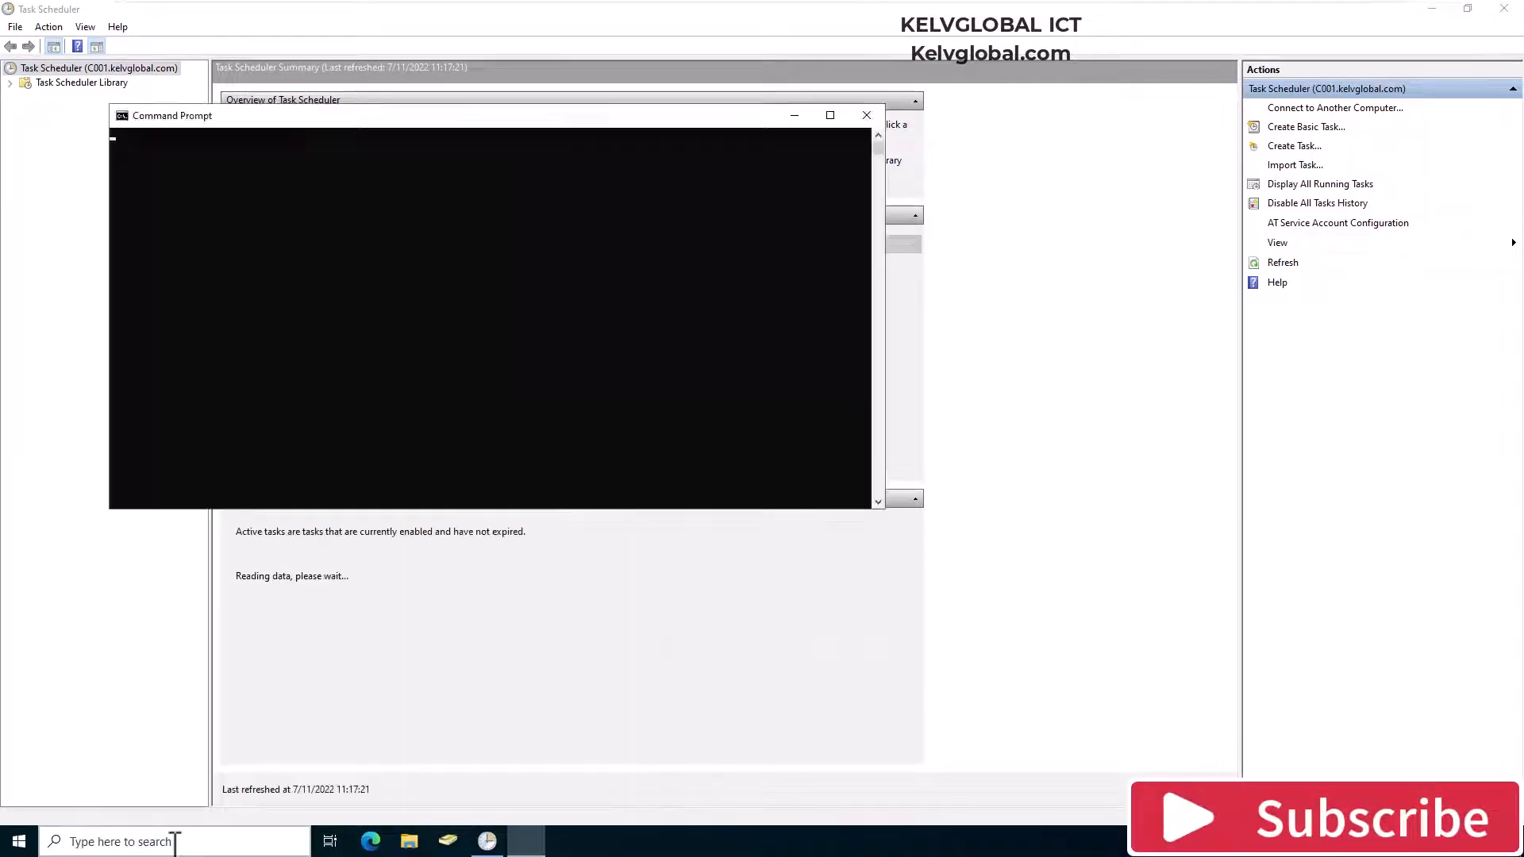
text(hostname)
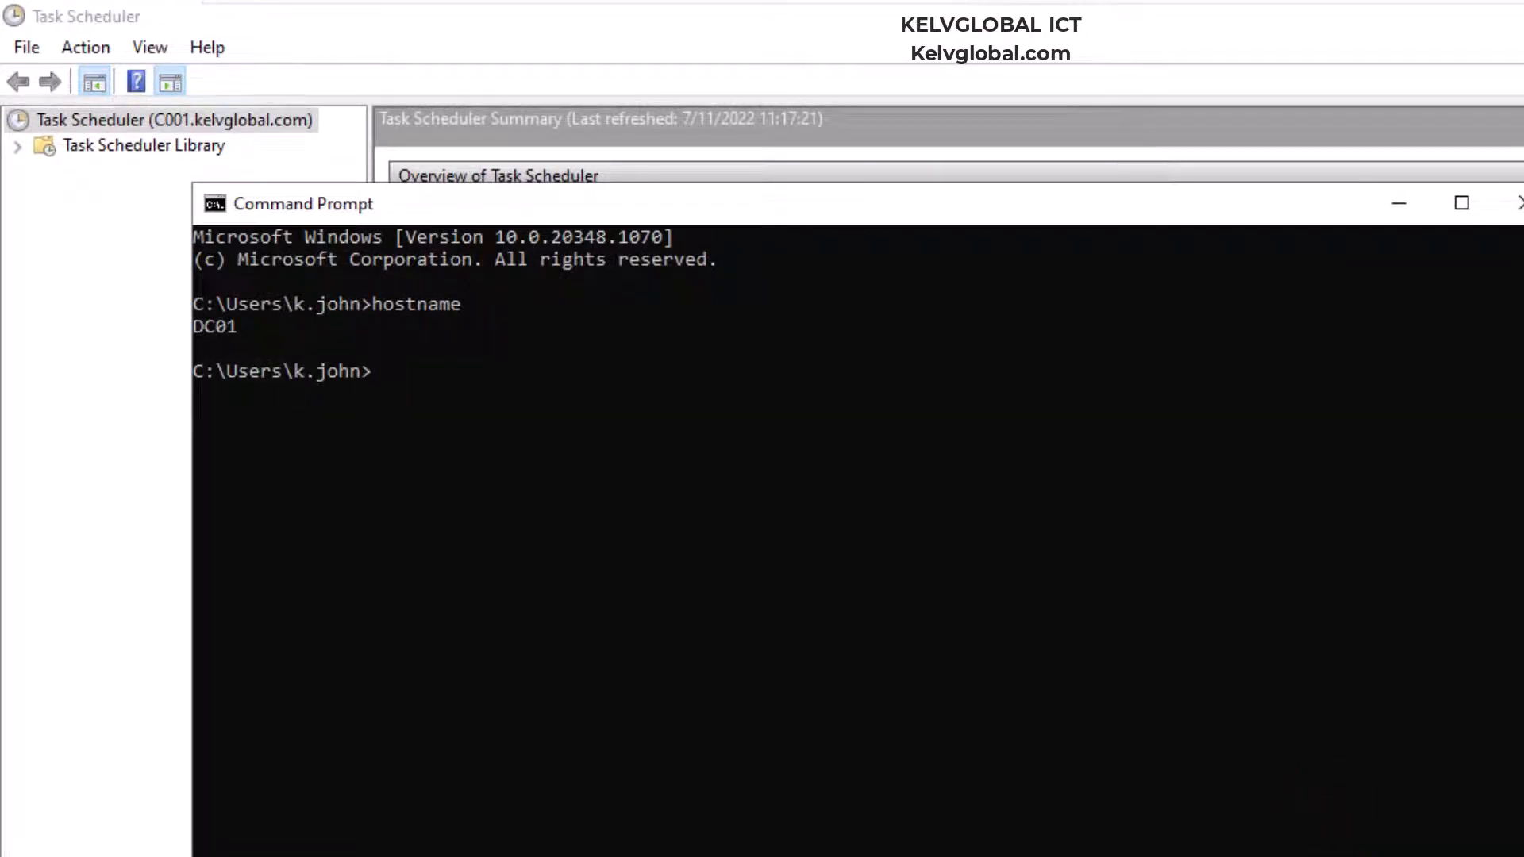
mouse_move(1428, 214)
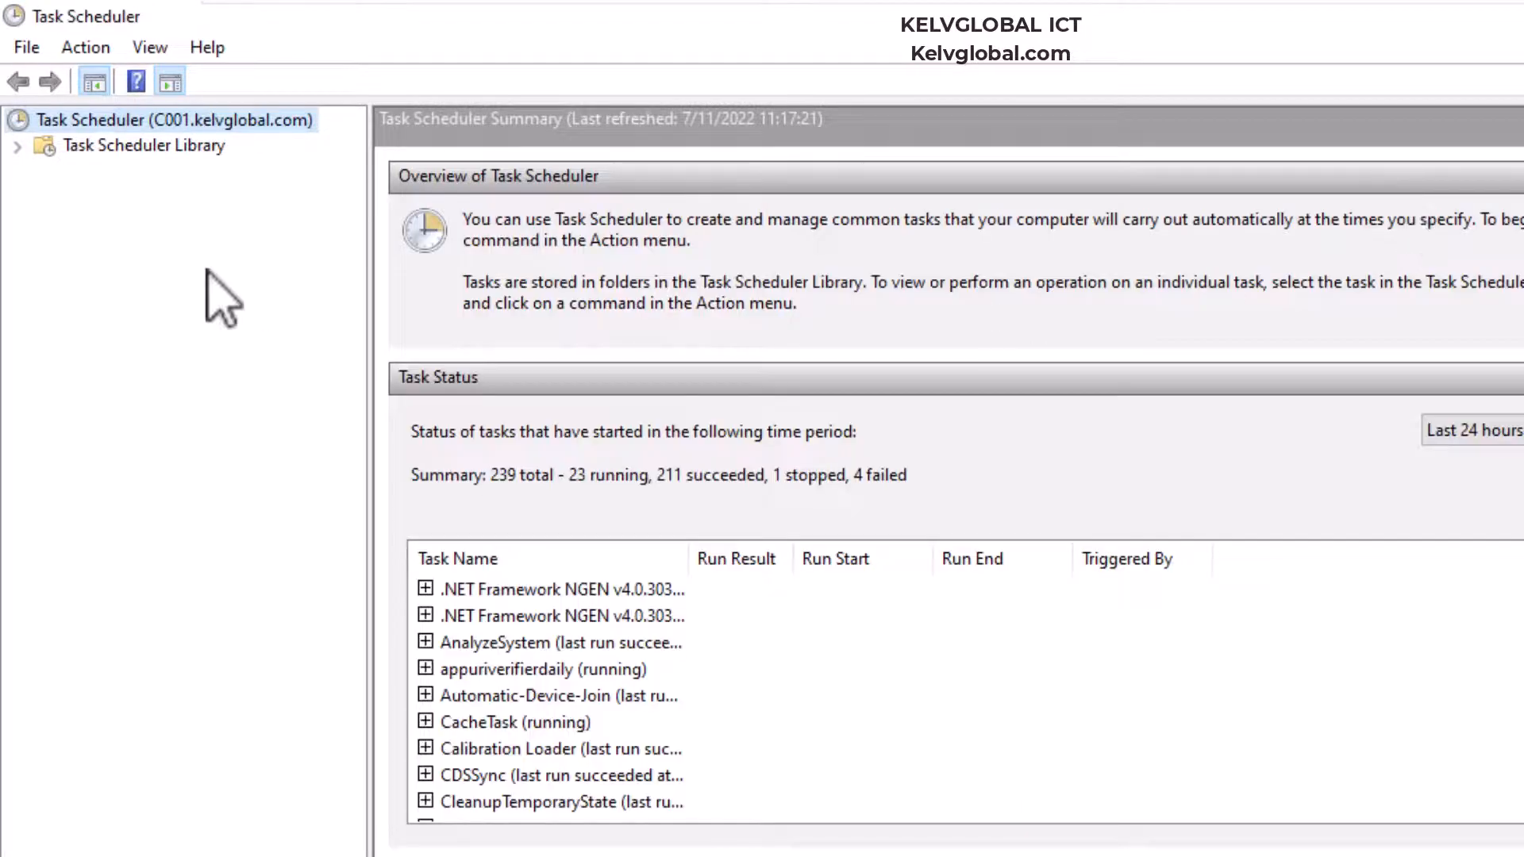
Show C001's Task Scheduler Library tasks and bring up actions for CreateExplorerShellUnelevatedTask
click(16, 145)
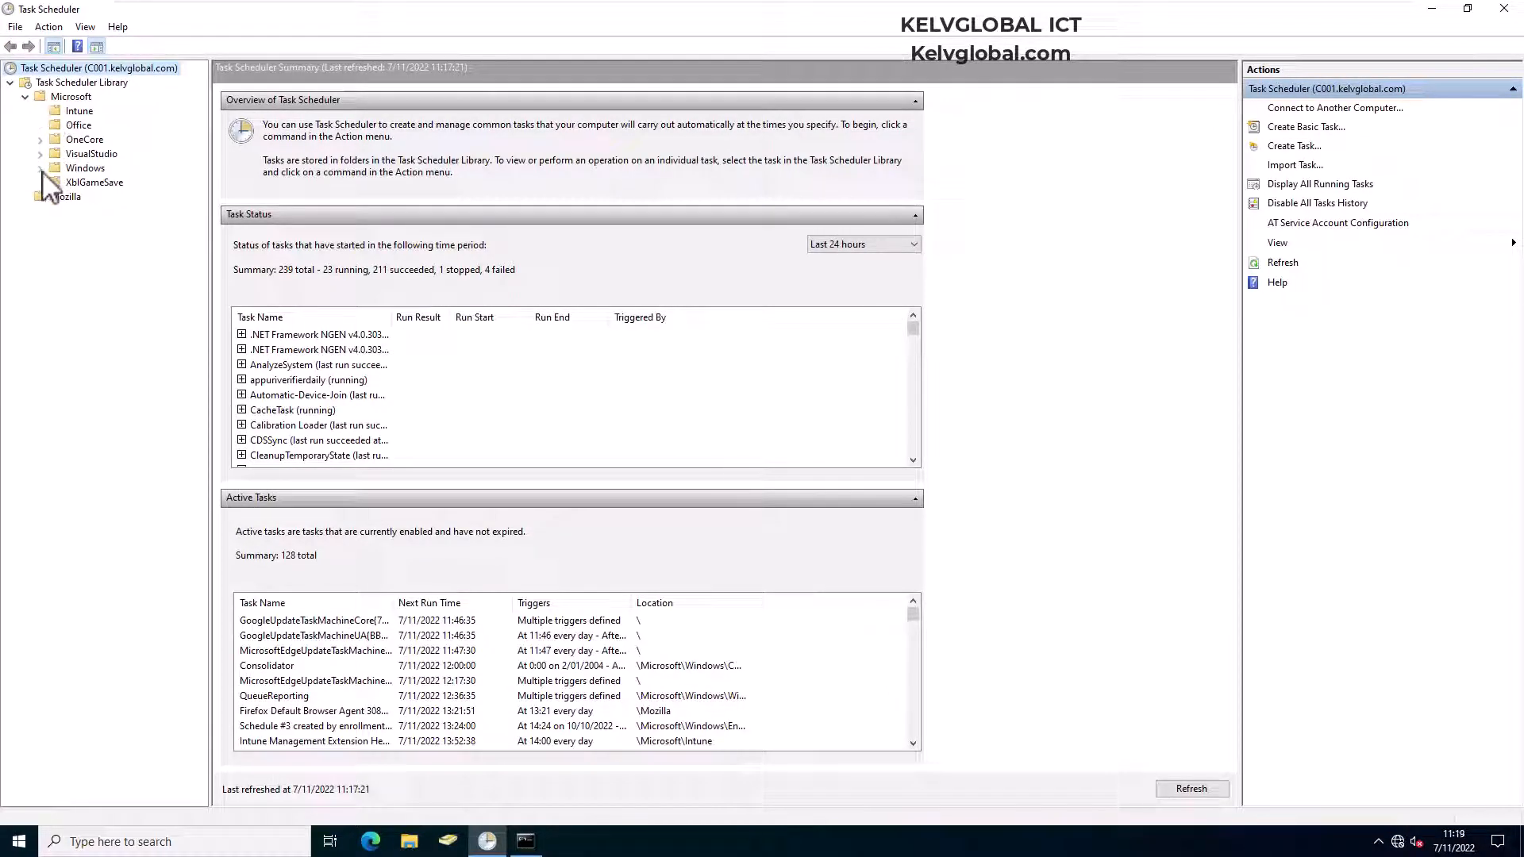
click(41, 167)
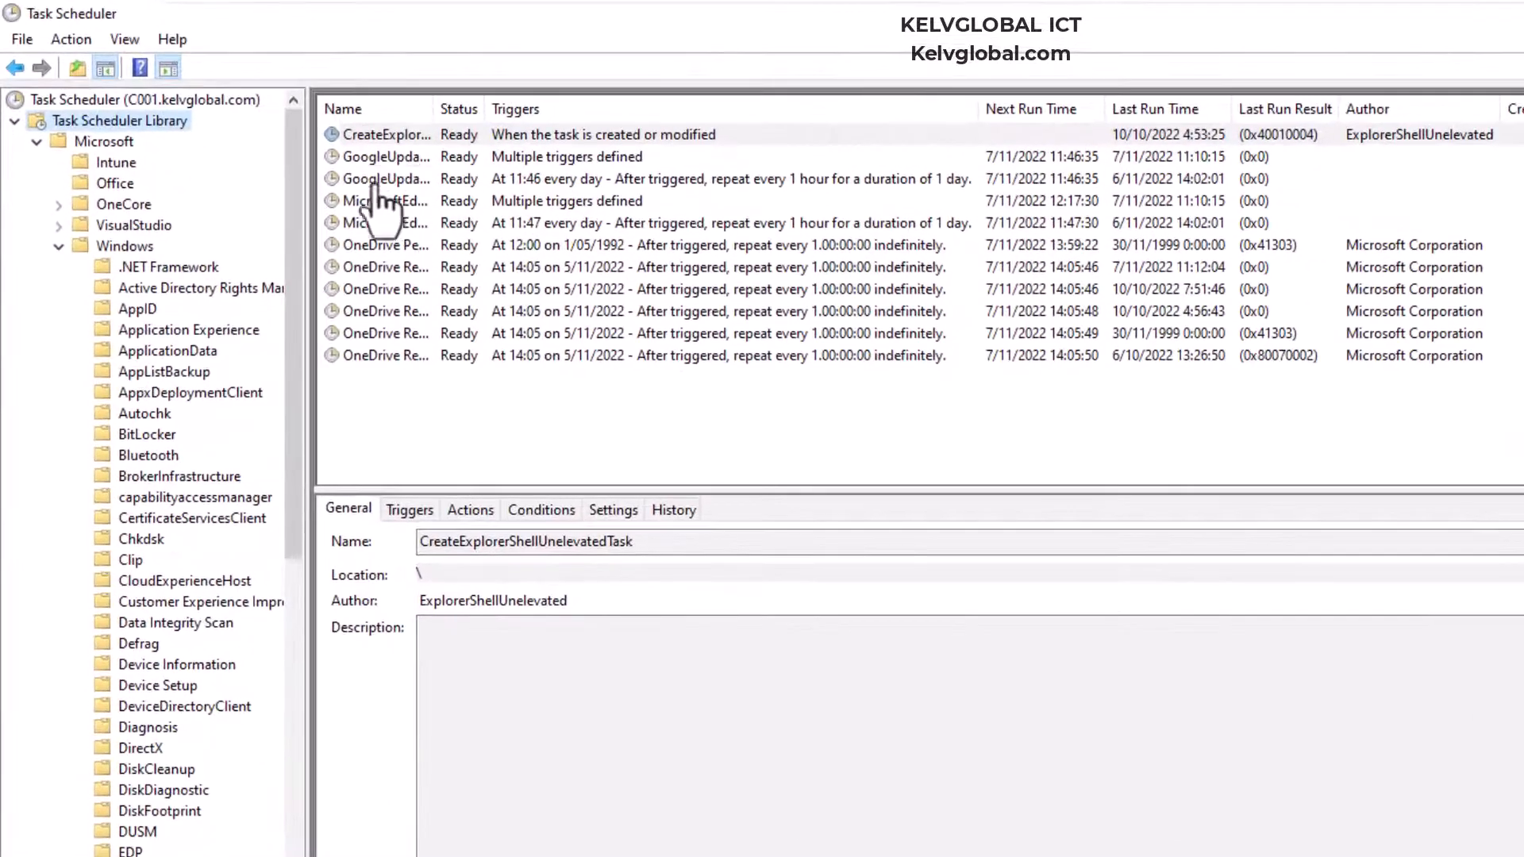
mouse_move(458, 252)
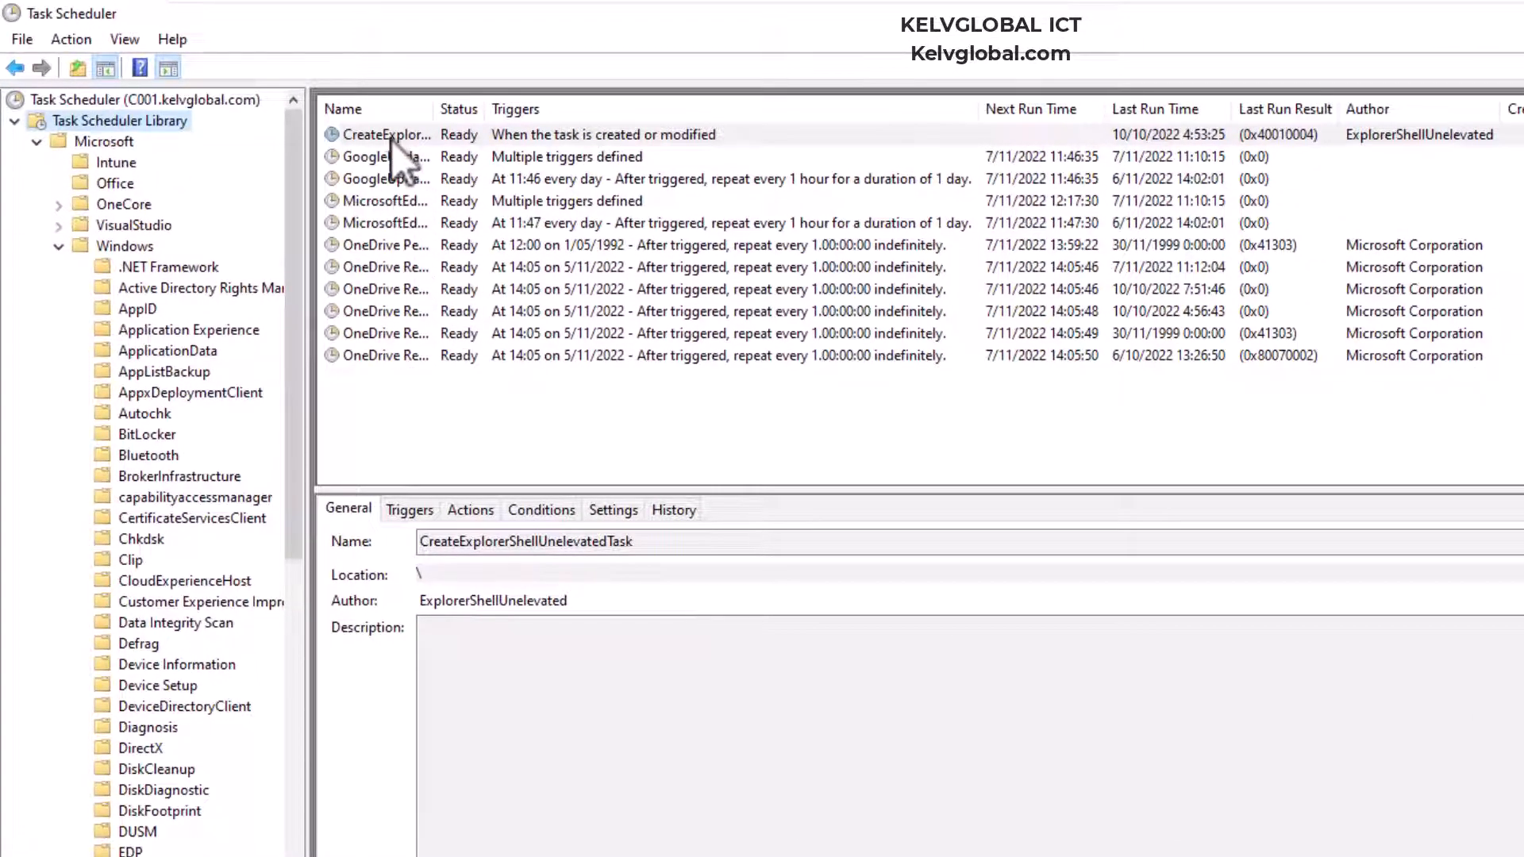
right_click(383, 134)
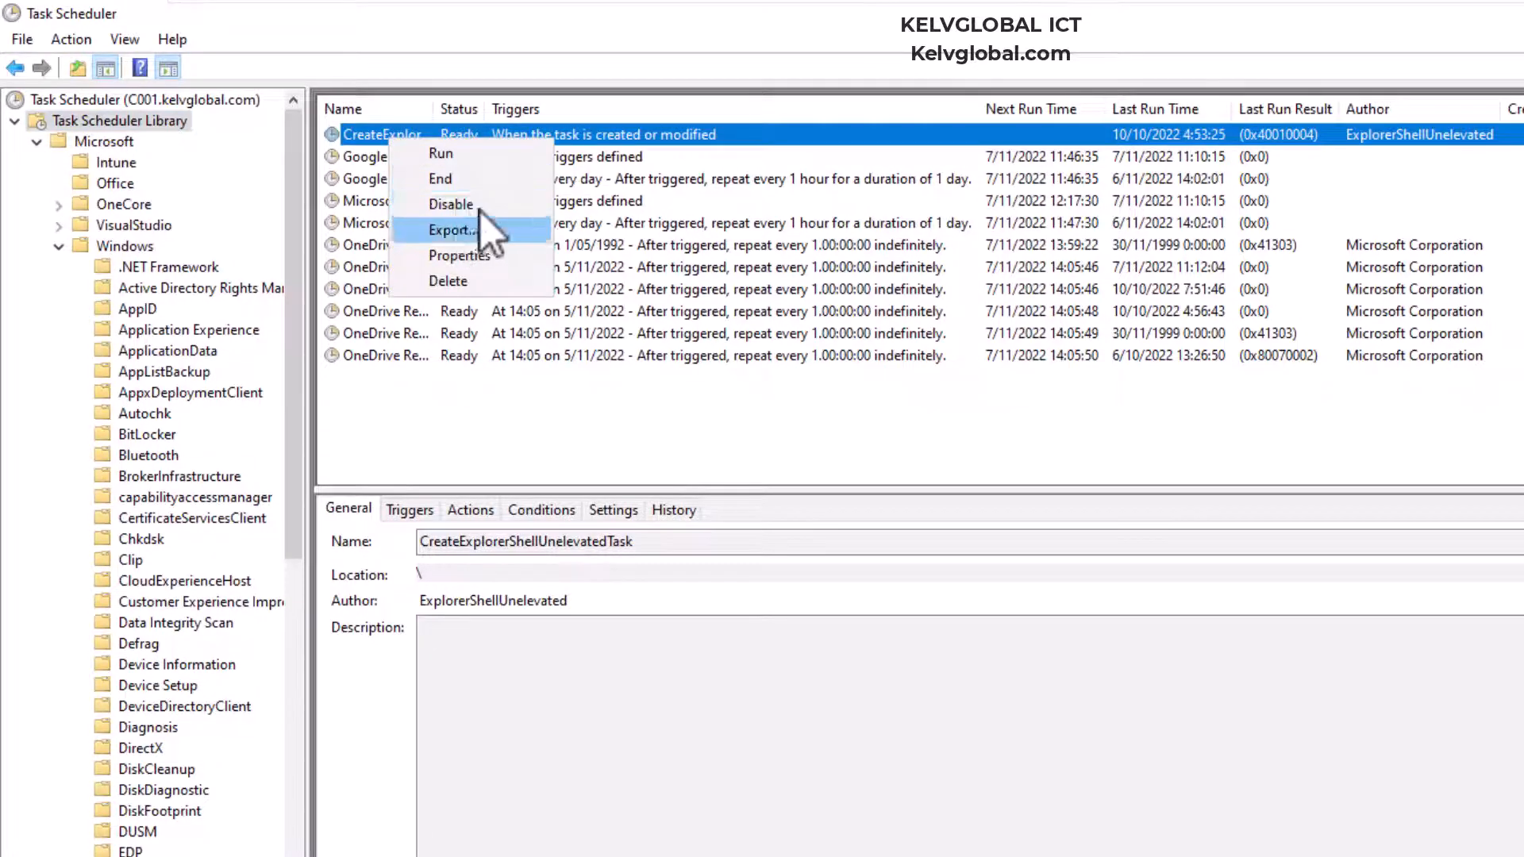